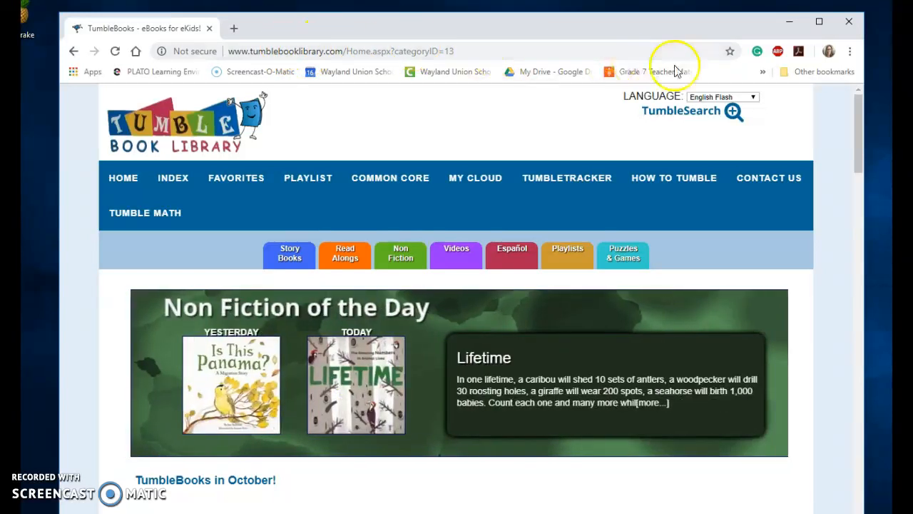
Open TumbleBook Library's site information and show the Flash permission choices, set to Allow
left_click(850, 51)
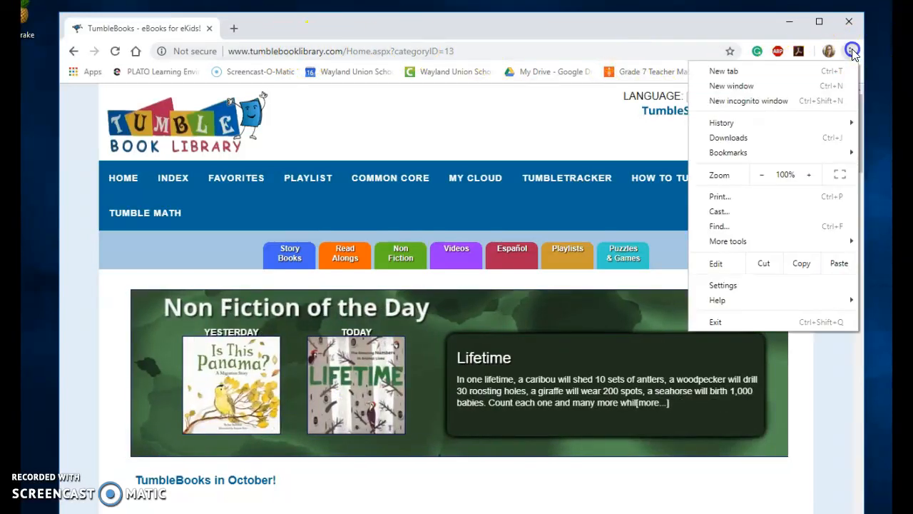
mouse_move(293, 33)
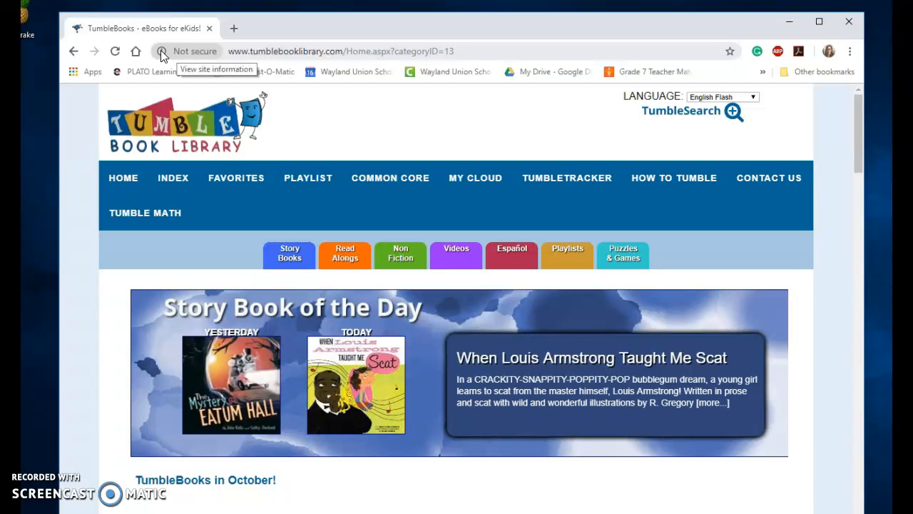
left_click(345, 252)
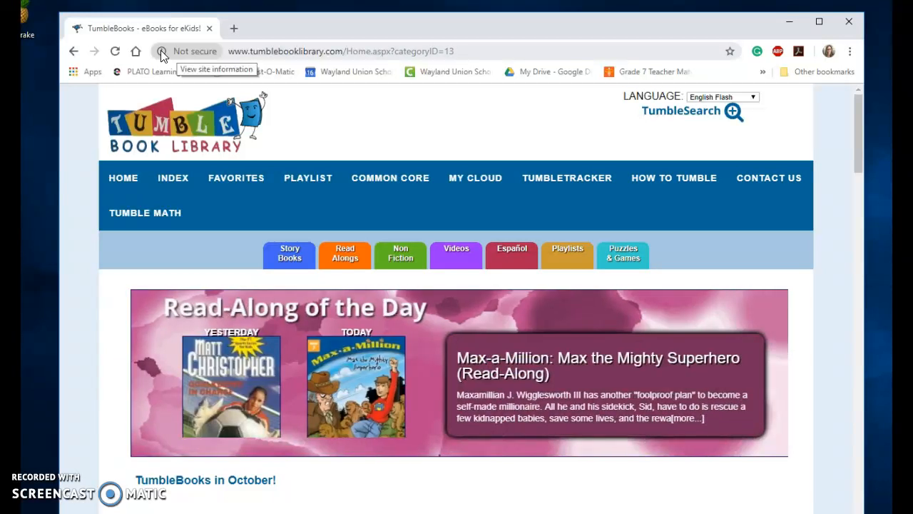
left_click(163, 51)
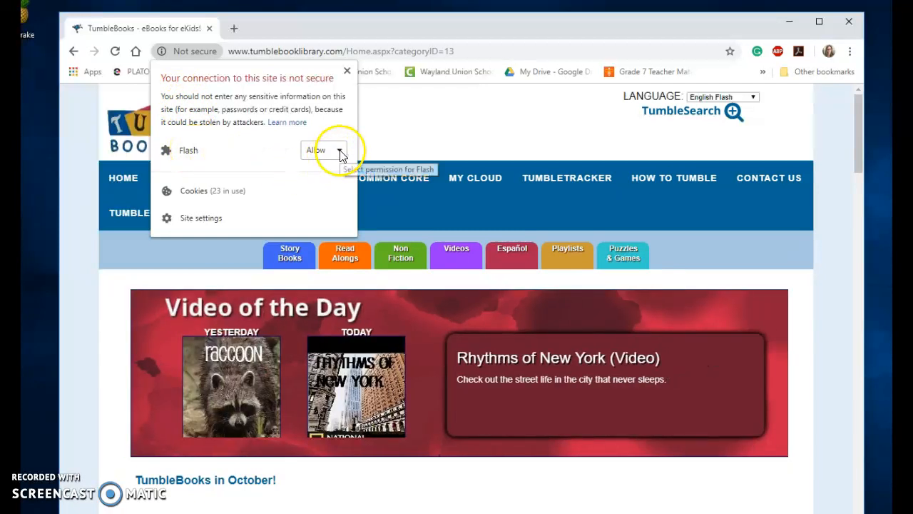
left_click(324, 150)
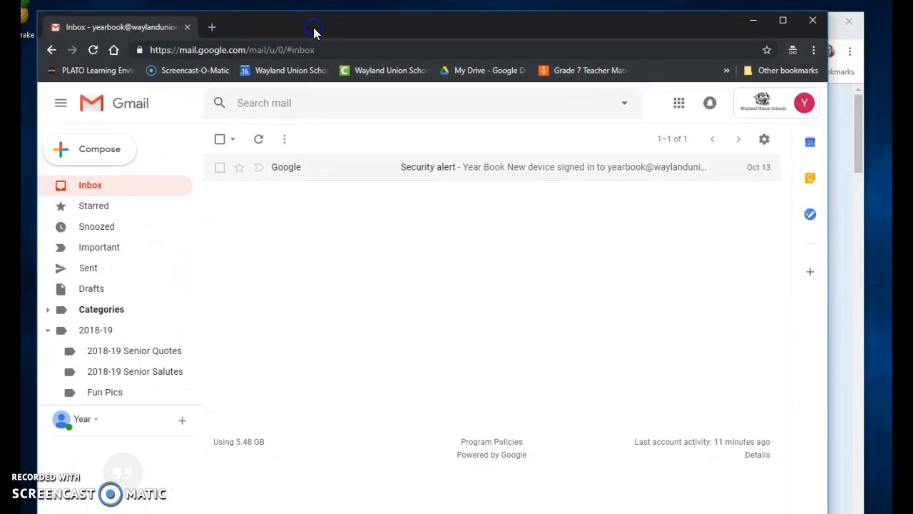
mouse_move(341, 105)
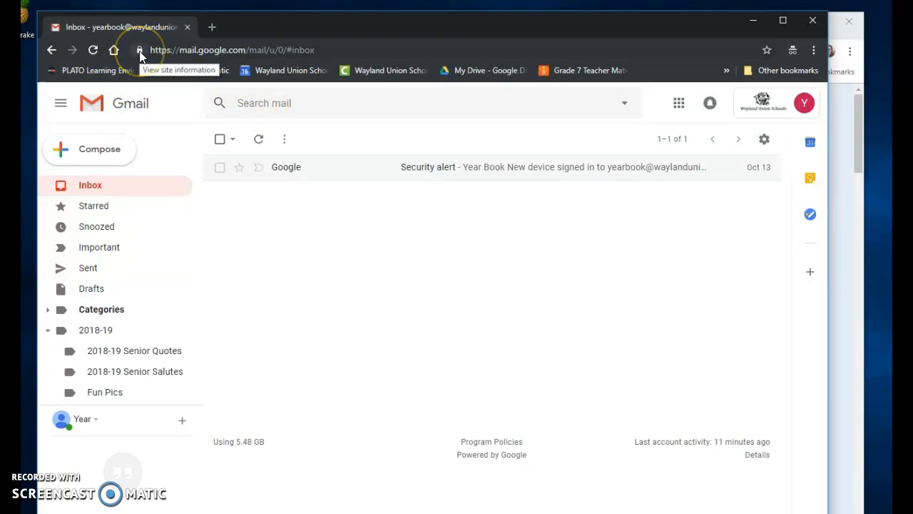
Open Gmail's site information and show the pop-ups and redirects choices, currently Allow
left_click(140, 50)
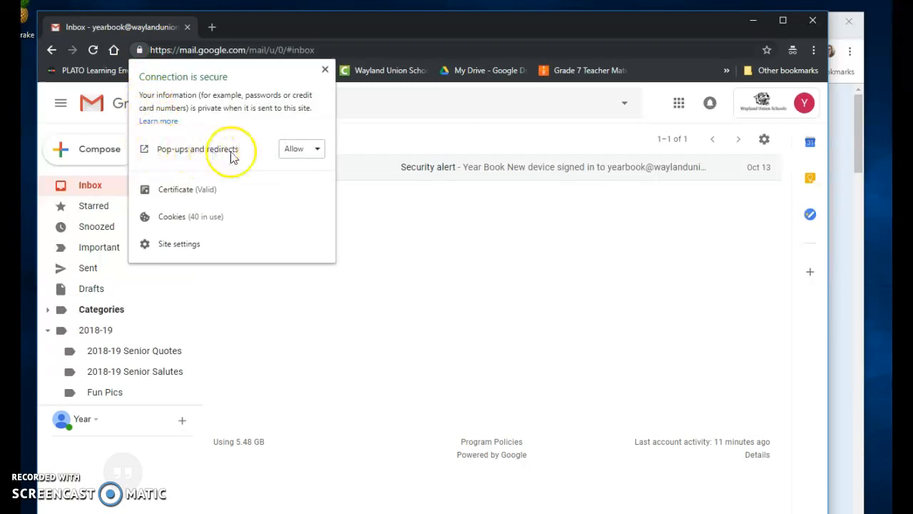
left_click(301, 148)
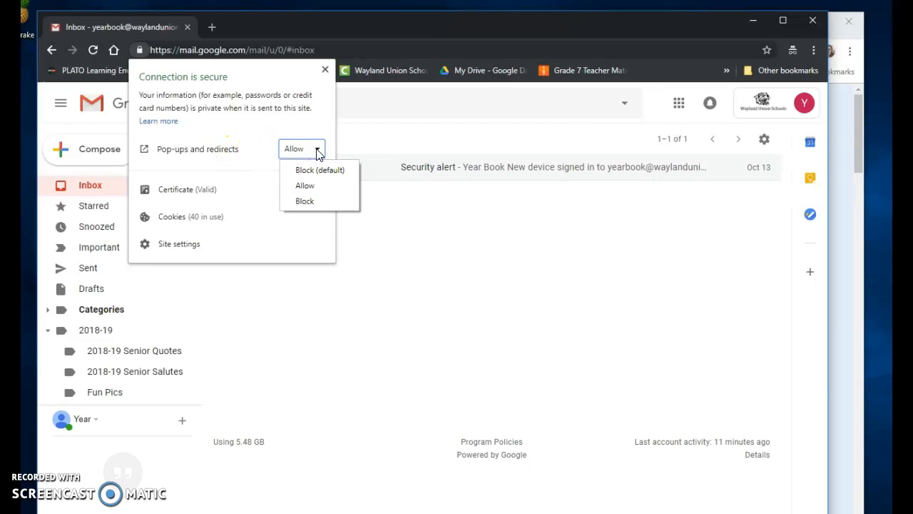